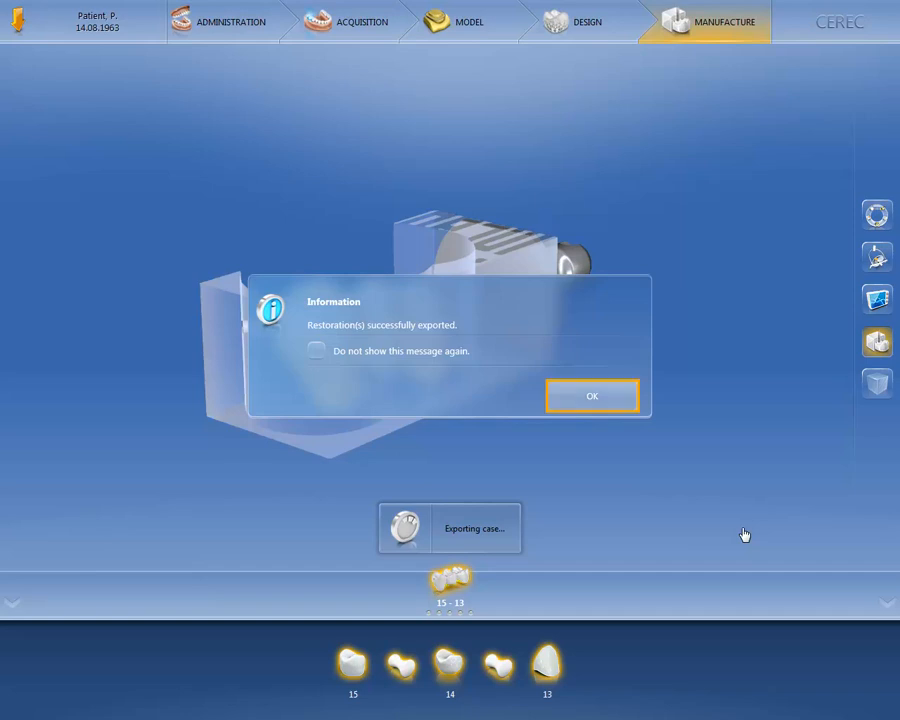
# Step: Acknowledge the 'Restoration(s) successfully exported' message
pyautogui.click(592, 395)
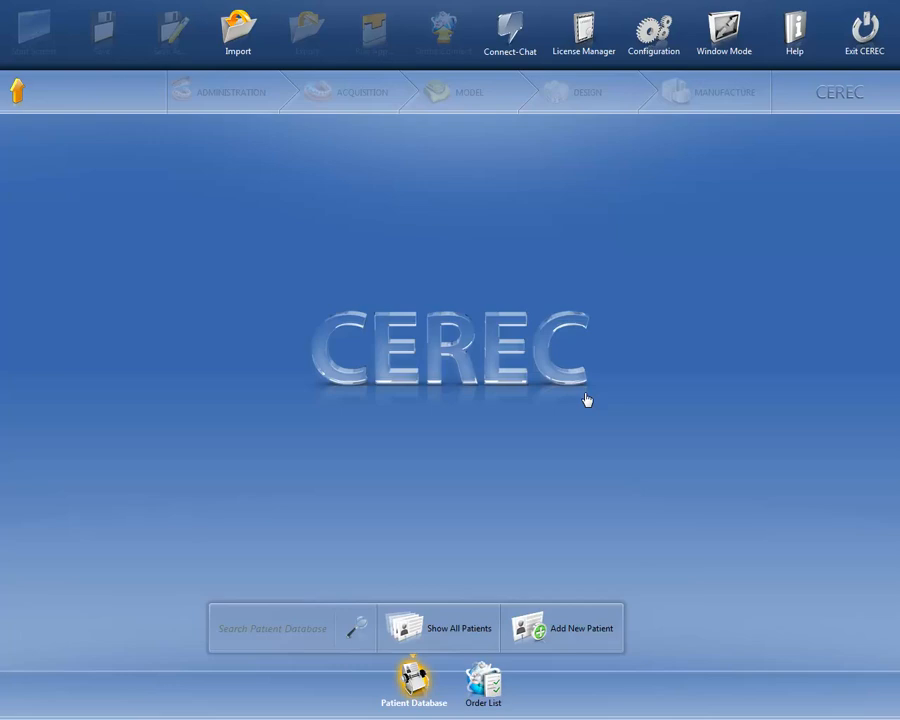
pyautogui.moveTo(632, 322)
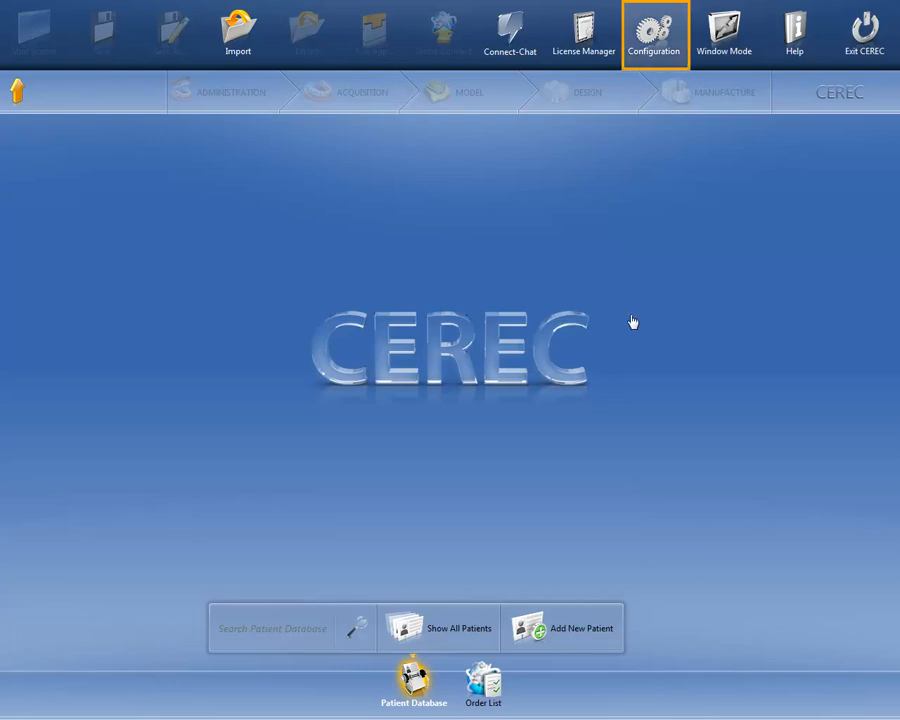
# Step: Check the Patient Database settings, confirming the blank database path D:\CAMdata
pyautogui.click(655, 25)
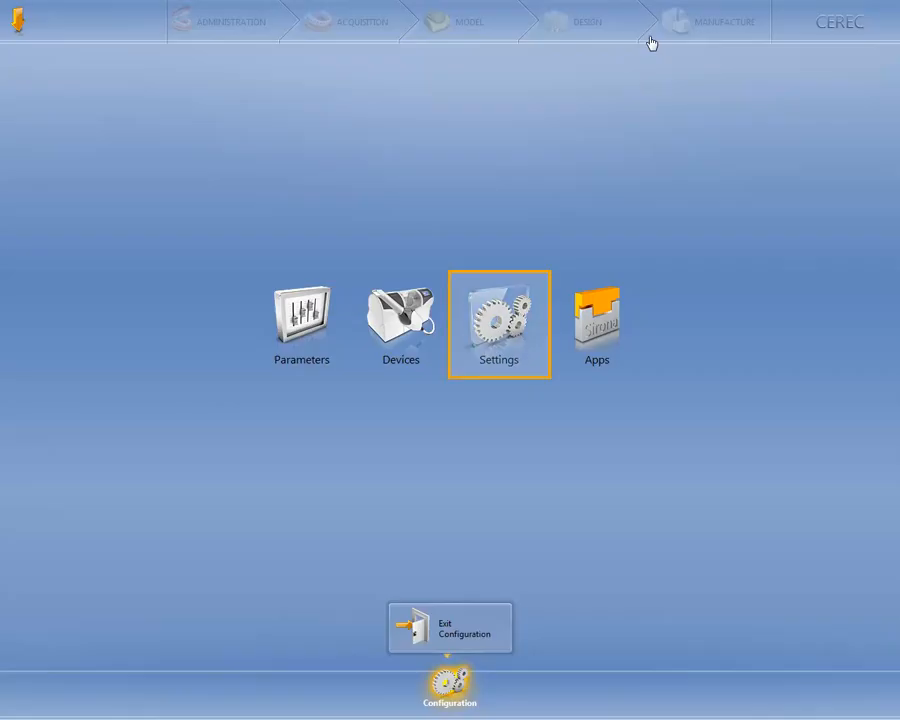
pyautogui.click(499, 320)
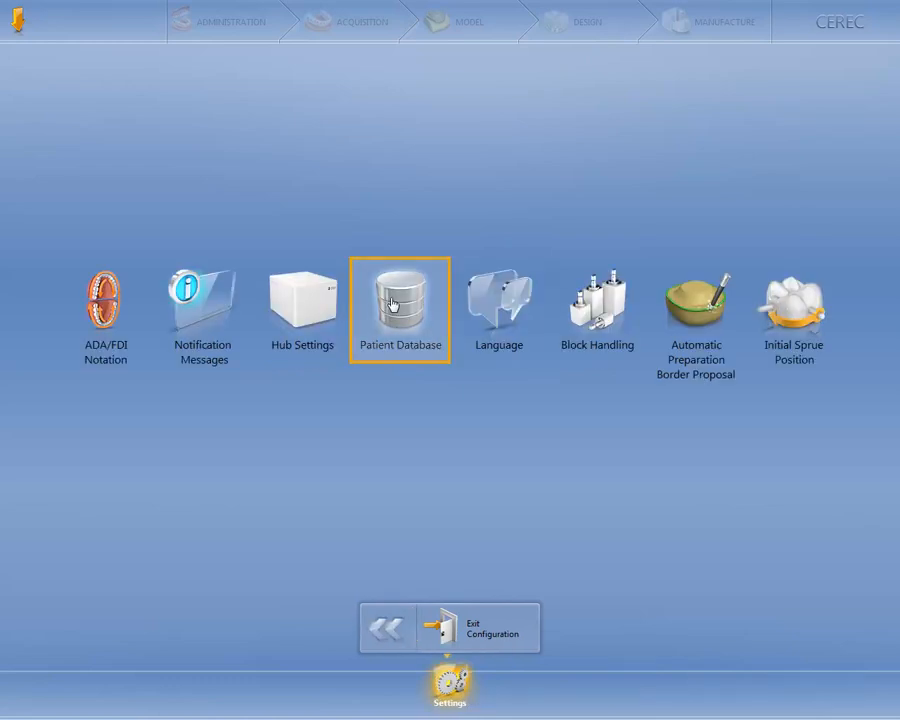
pyautogui.click(400, 300)
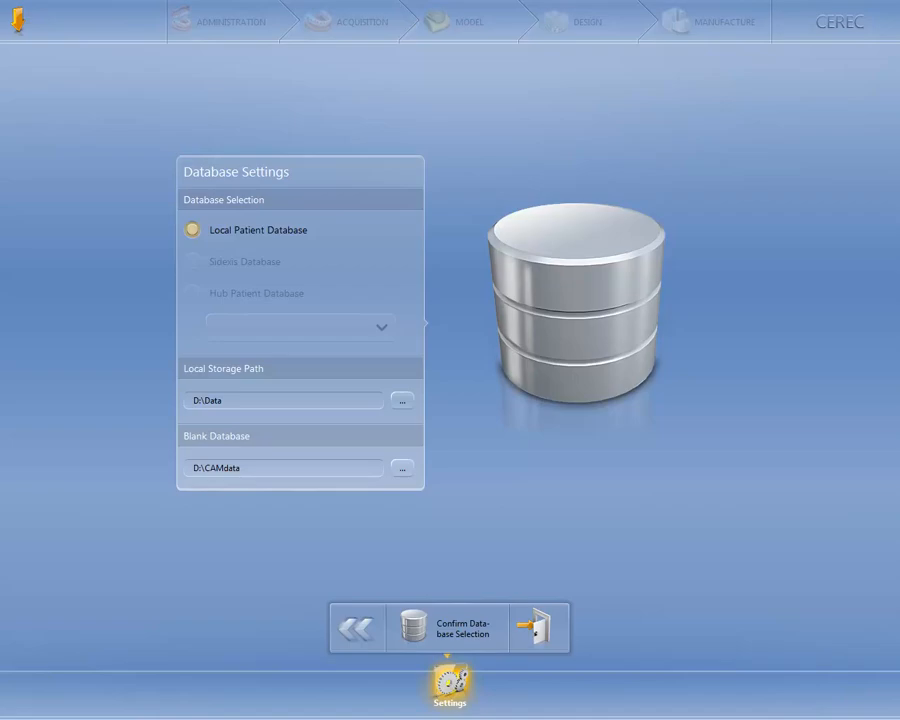
pyautogui.click(449, 627)
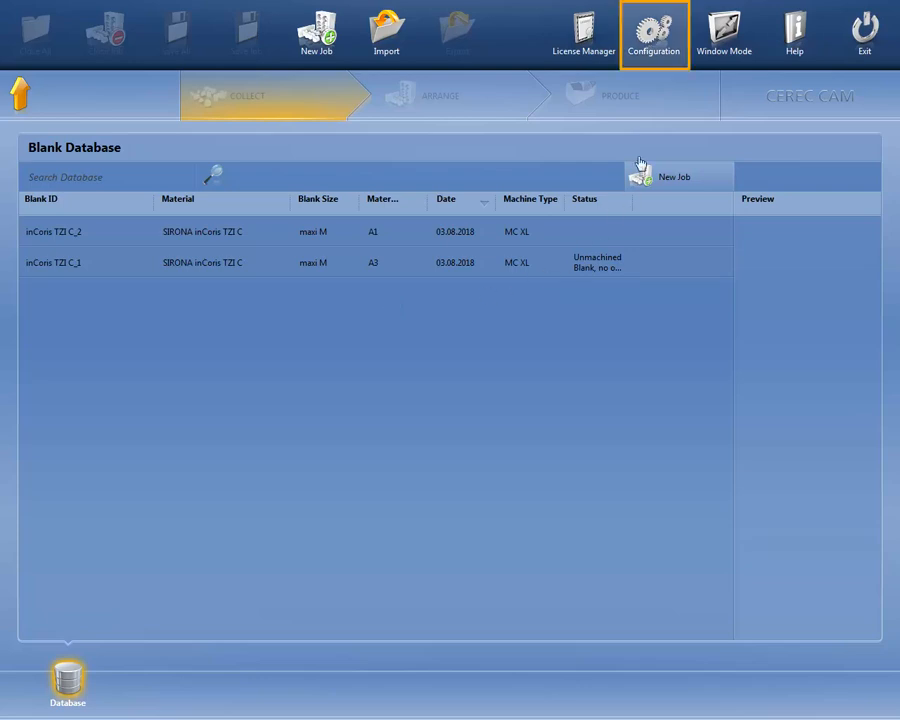
pyautogui.click(661, 22)
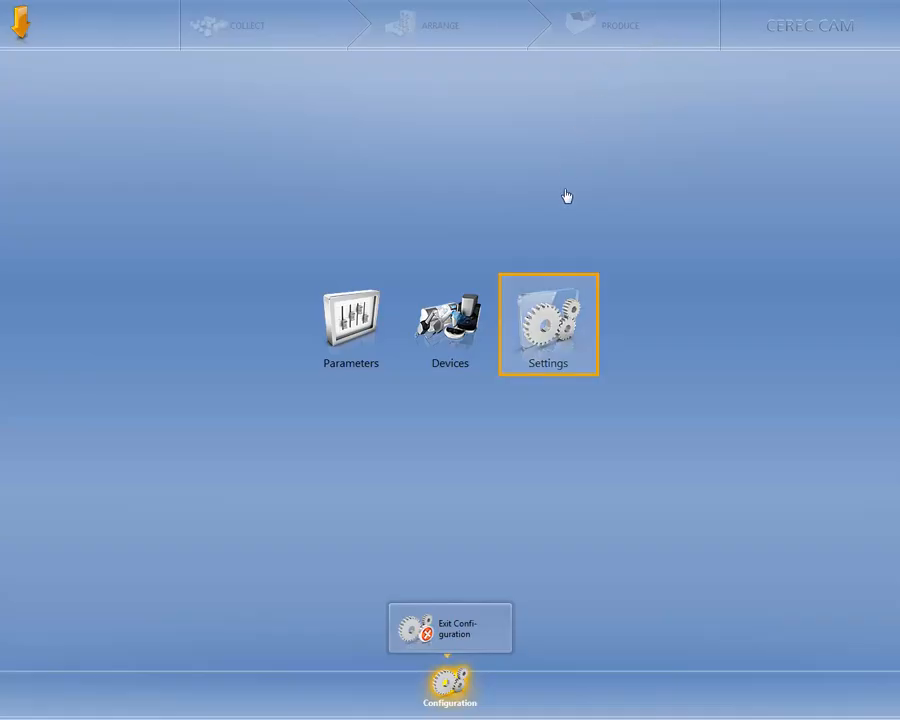
pyautogui.click(548, 323)
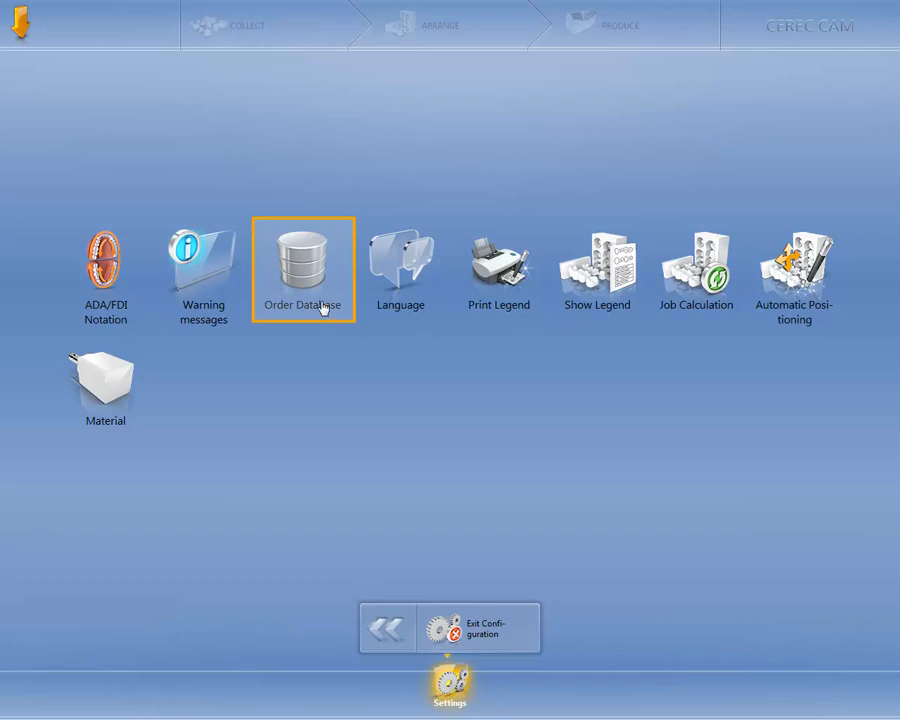
pyautogui.click(303, 262)
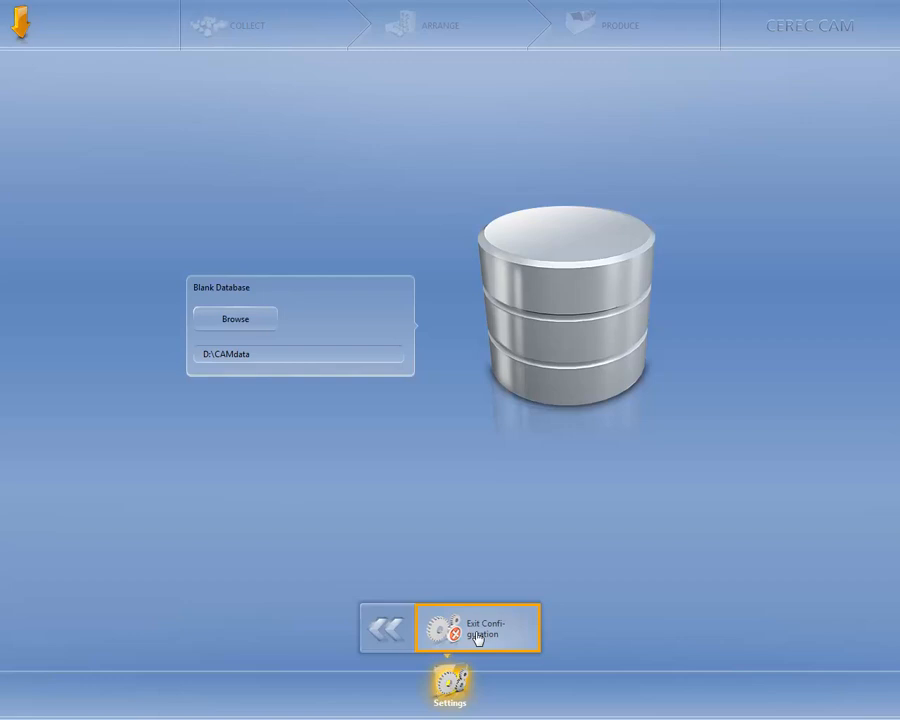
pyautogui.click(477, 628)
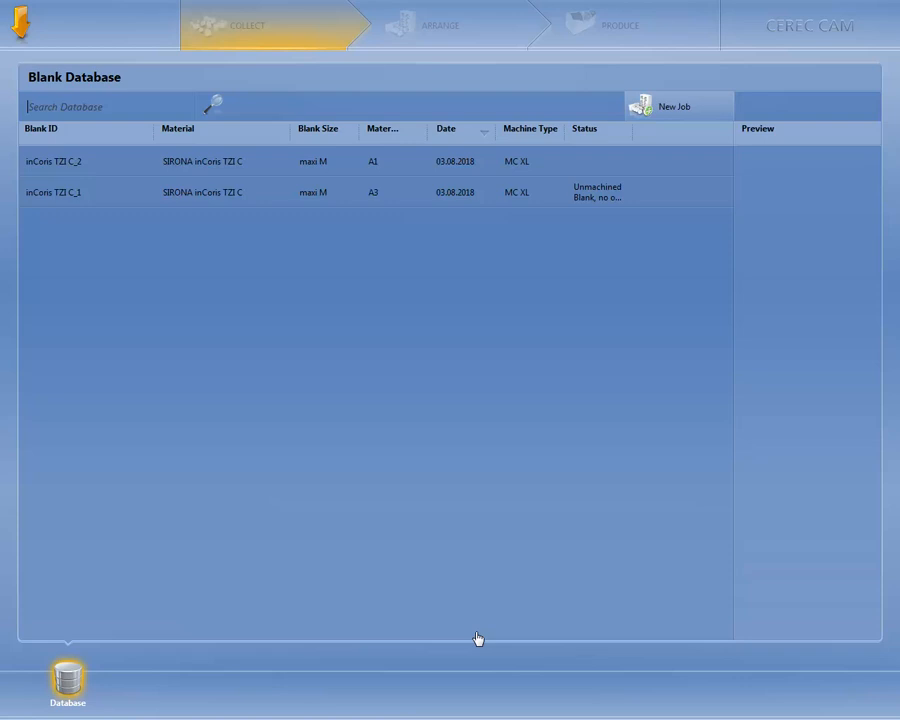
pyautogui.moveTo(680, 107)
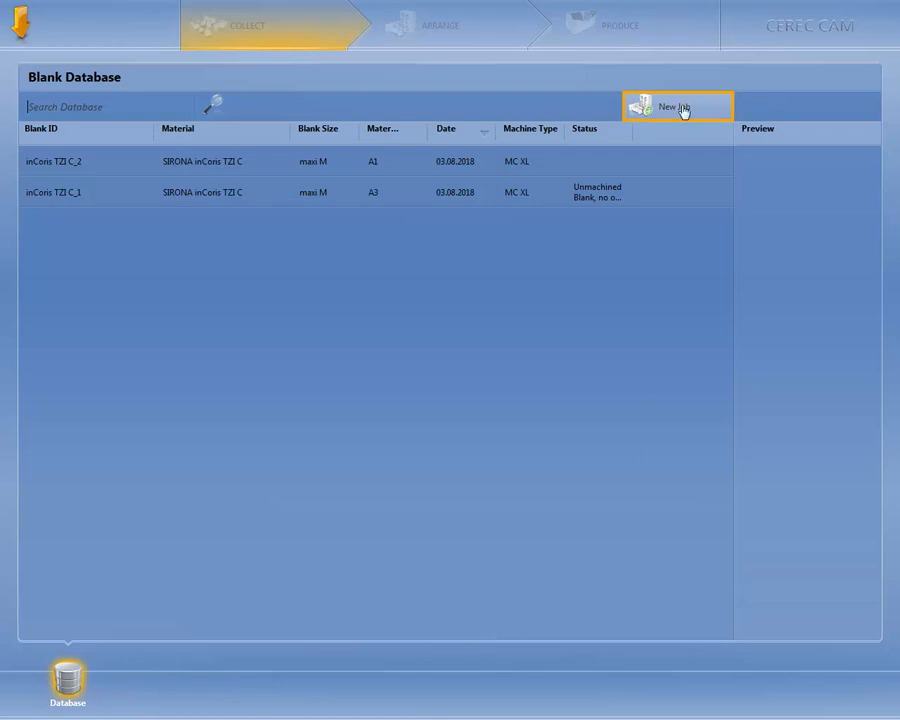
# Step: Create job 'Patient P.' with the MC XL machine type
pyautogui.click(680, 105)
pyautogui.write('Patient P')
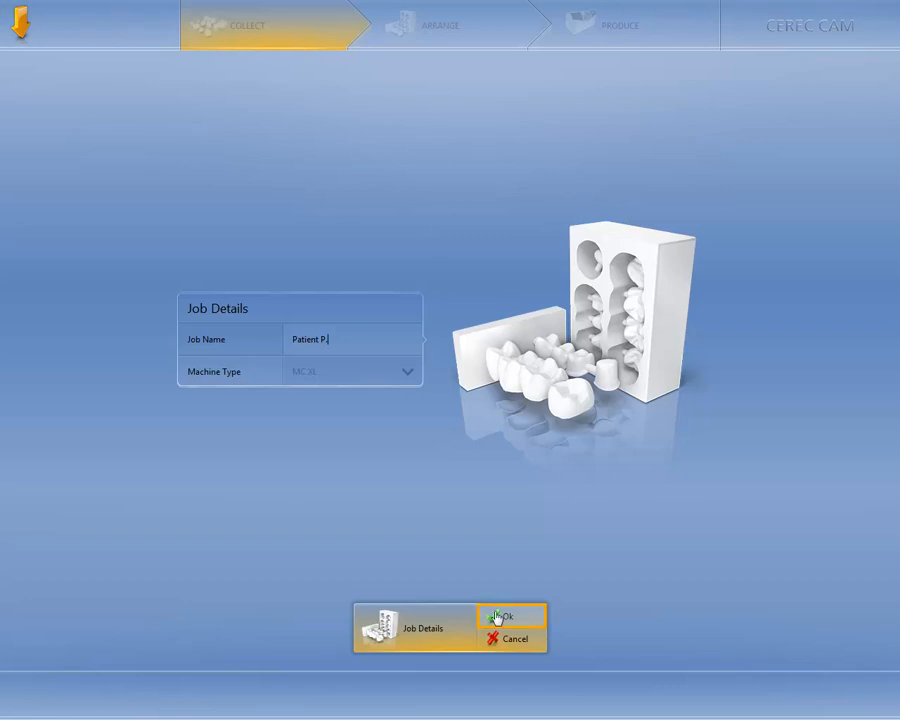
pyautogui.click(509, 616)
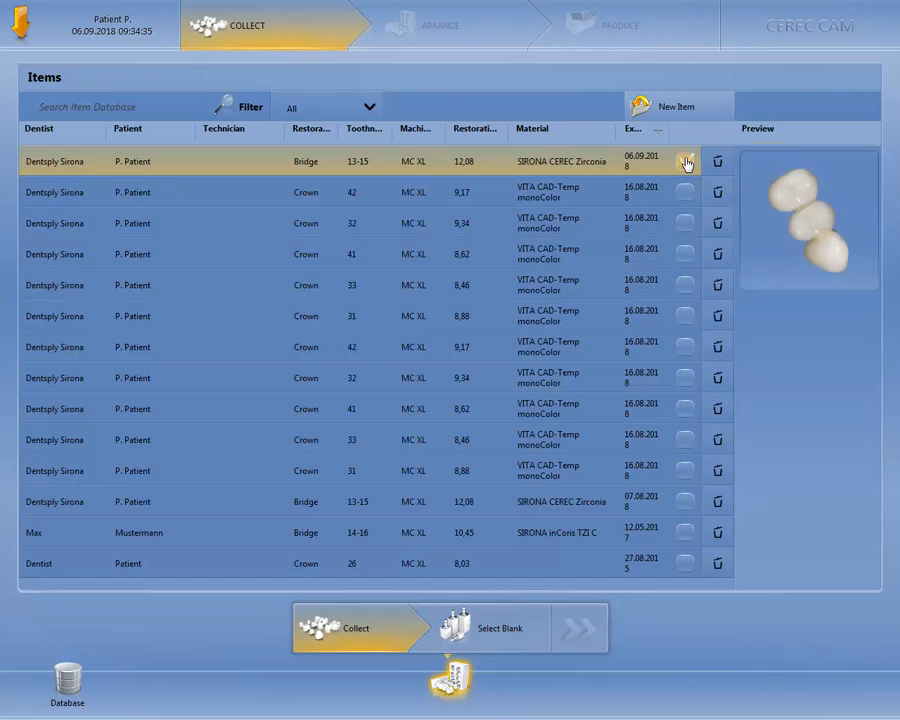
# Step: Collect the 13-15 zirconia bridge and place it in an inCoris TZI C blank
pyautogui.click(499, 628)
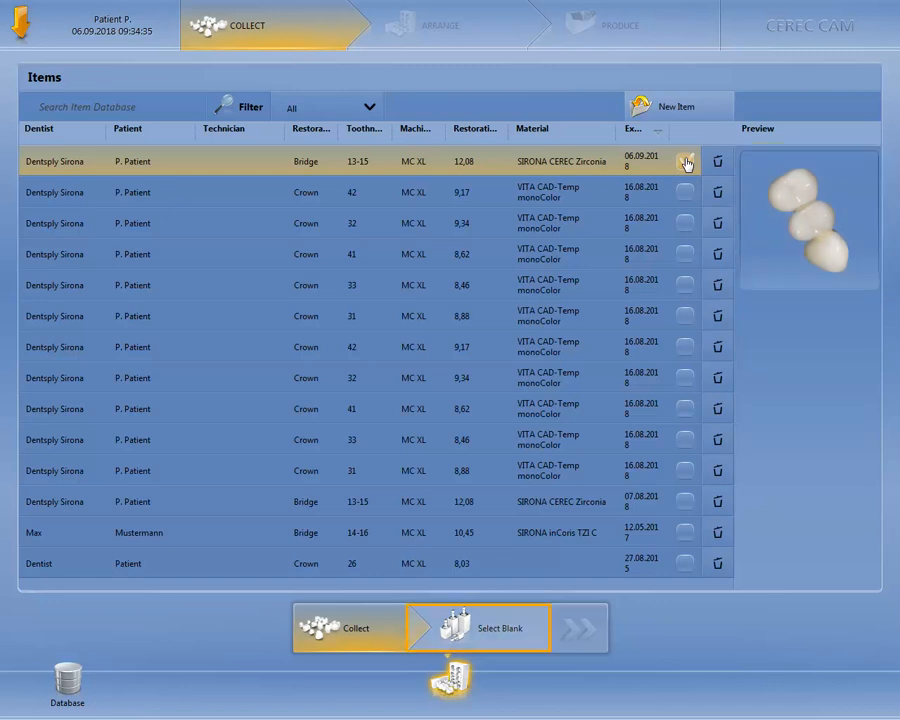
pyautogui.click(496, 628)
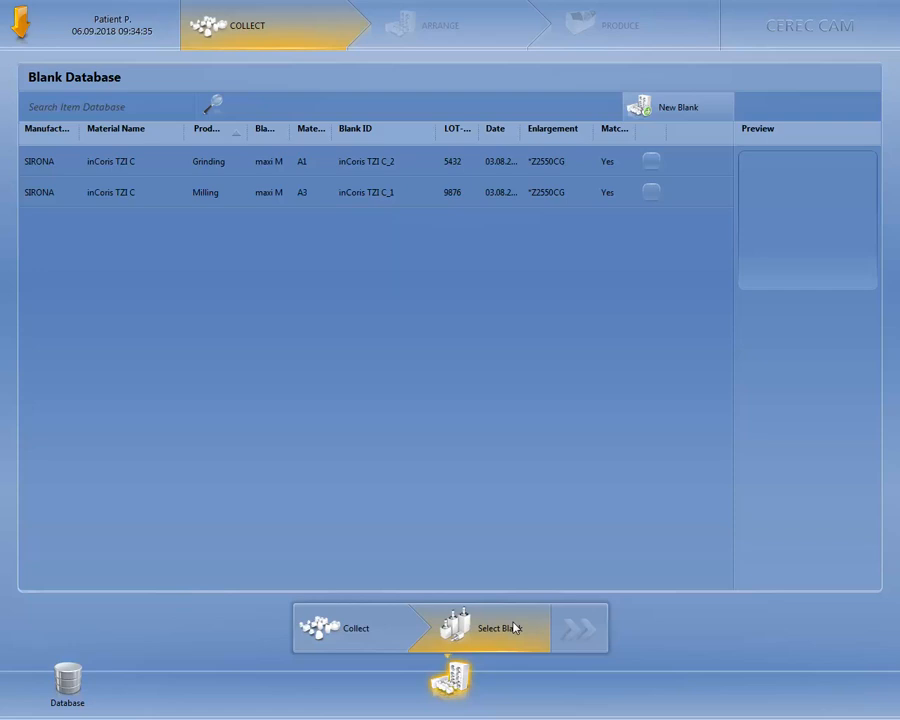
pyautogui.click(205, 192)
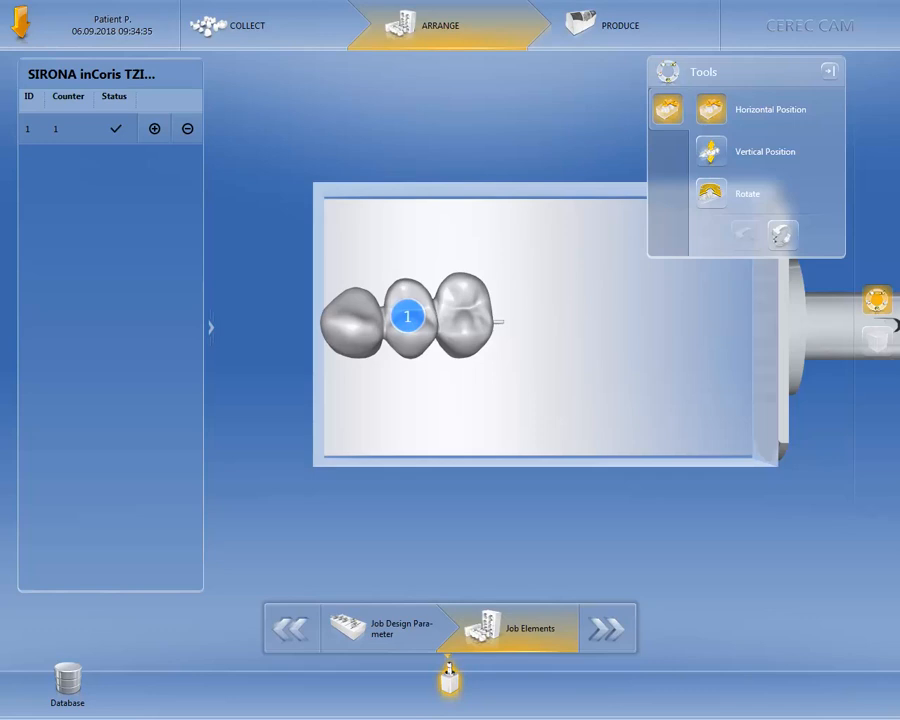
pyautogui.moveTo(590, 334)
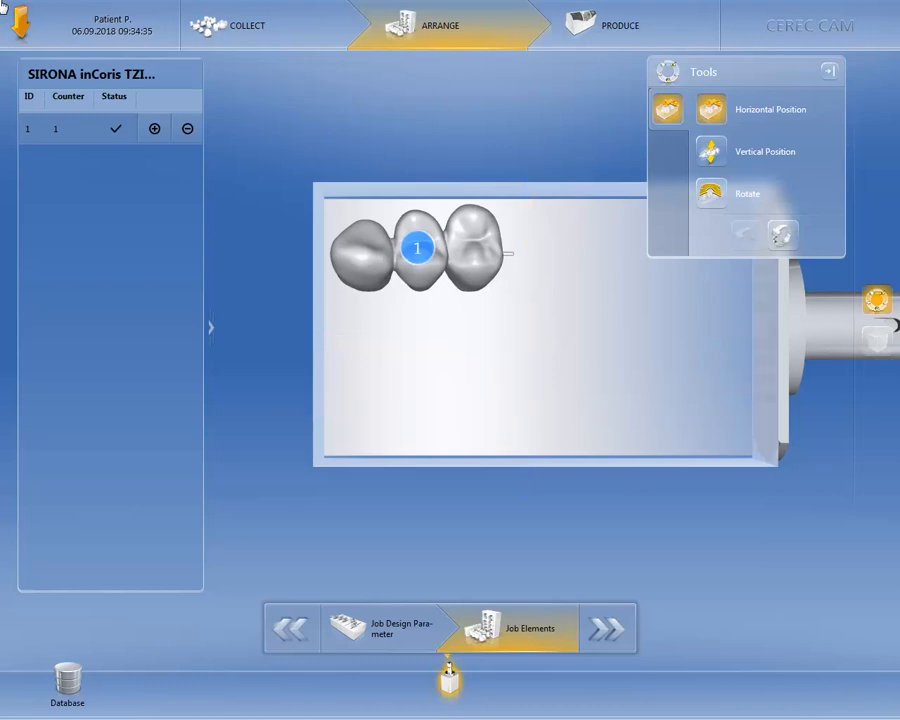
# Step: Switch the job to the Milling inCoris TZI C_1 blank, accepting the process change
pyautogui.click(291, 628)
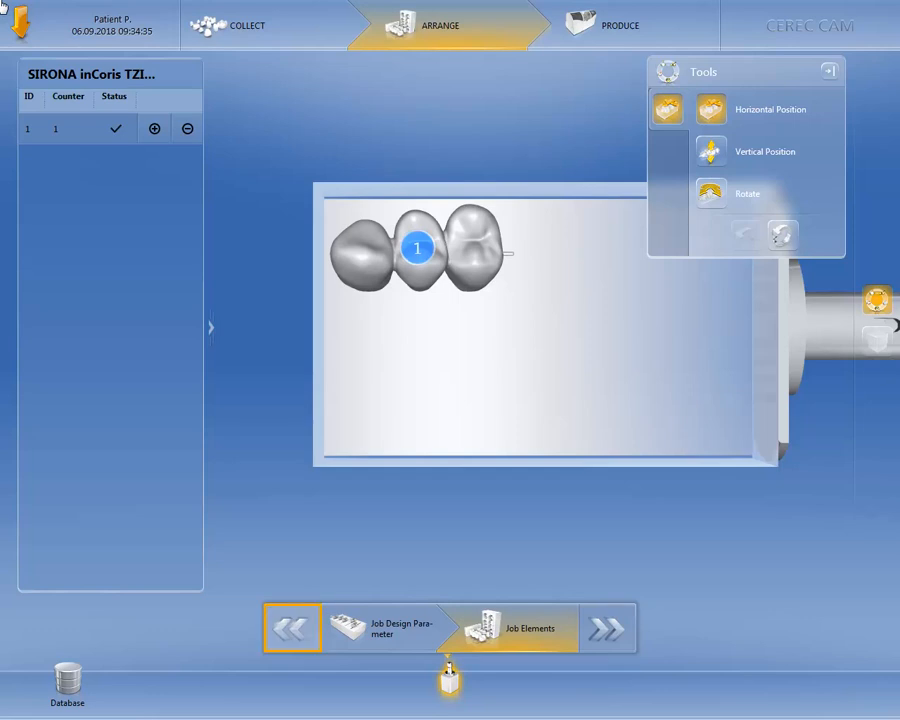
pyautogui.click(247, 25)
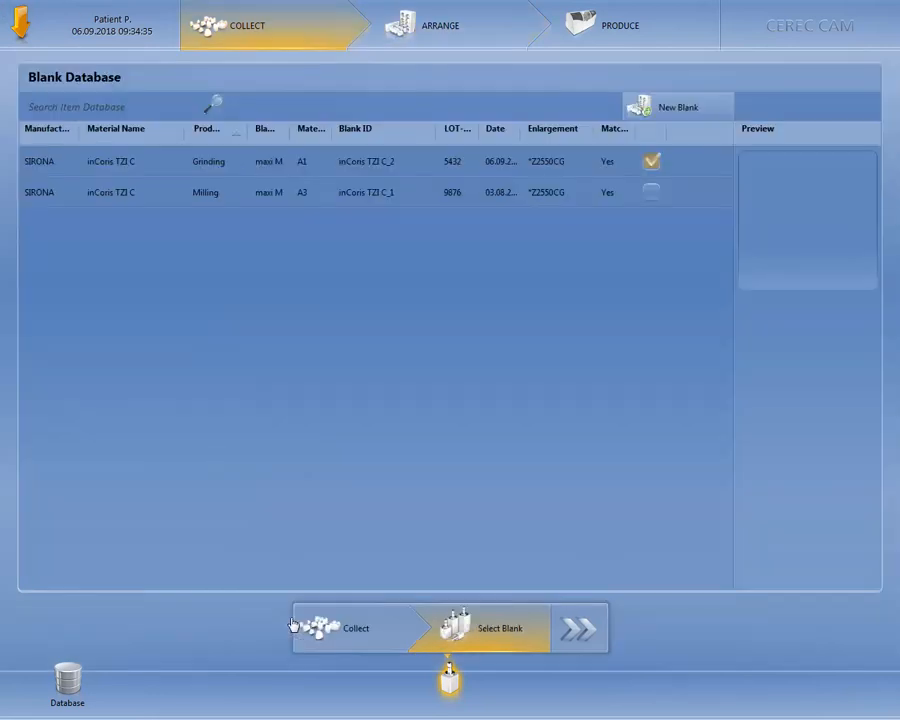
pyautogui.click(206, 192)
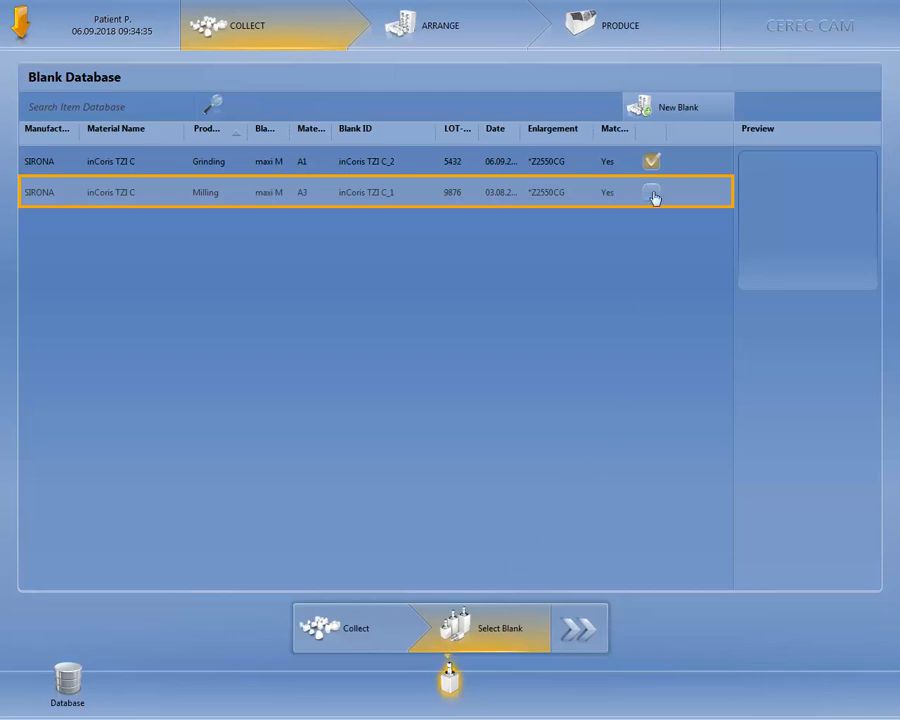
pyautogui.click(651, 194)
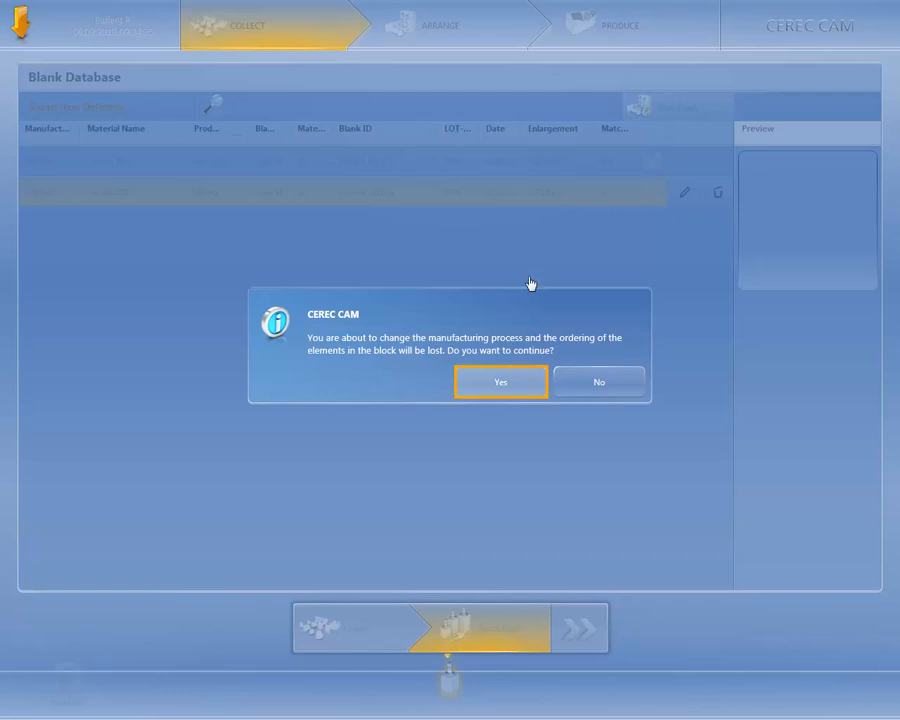
pyautogui.click(500, 381)
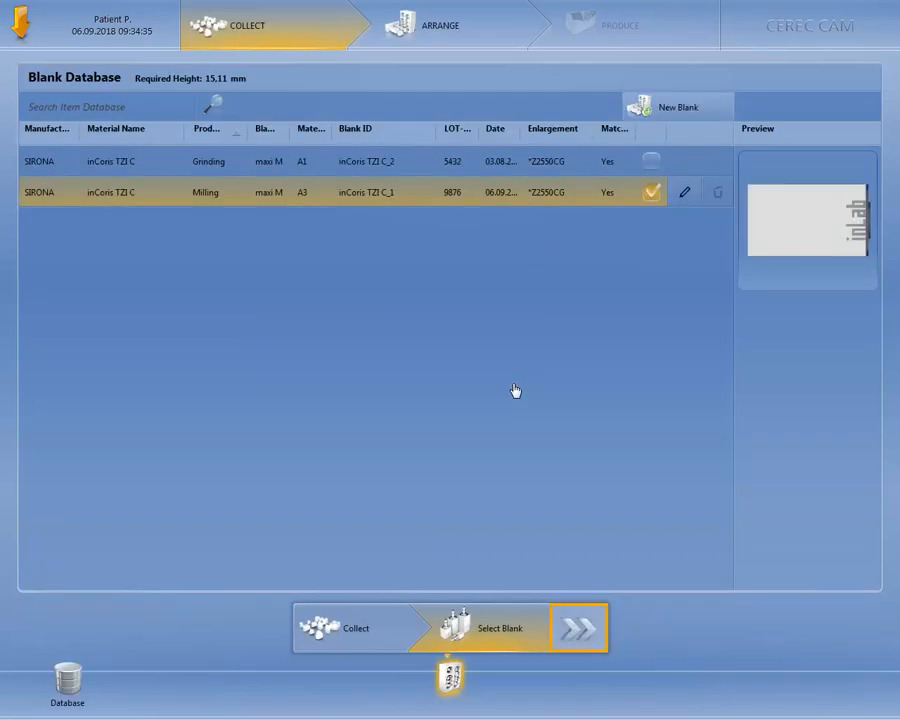
# Step: Enter Arrange, review the Nest job parameters, then return to Restoration Positioning
pyautogui.click(578, 627)
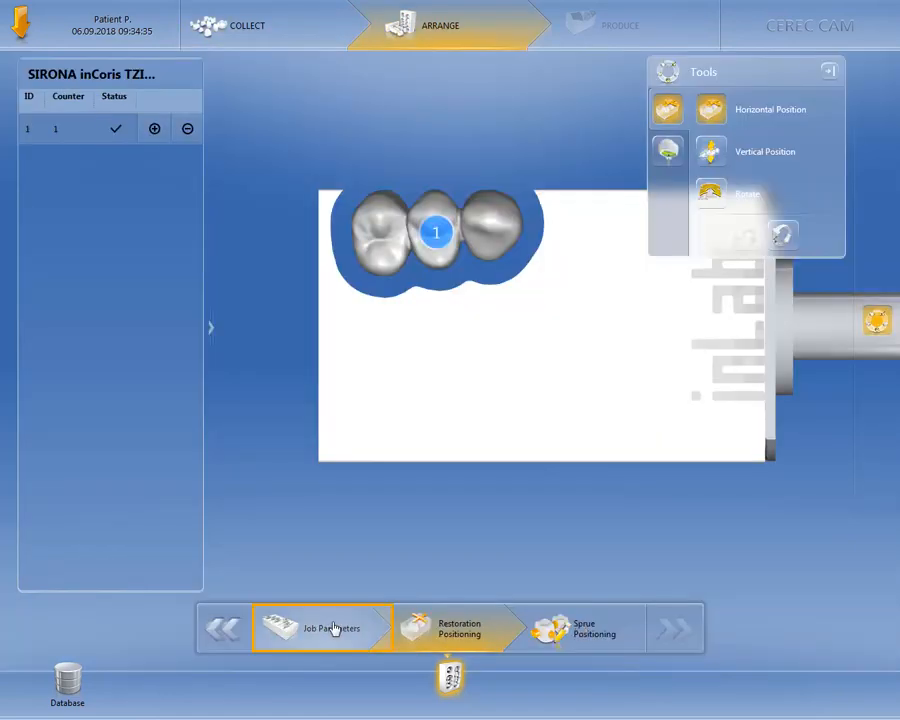
pyautogui.click(322, 628)
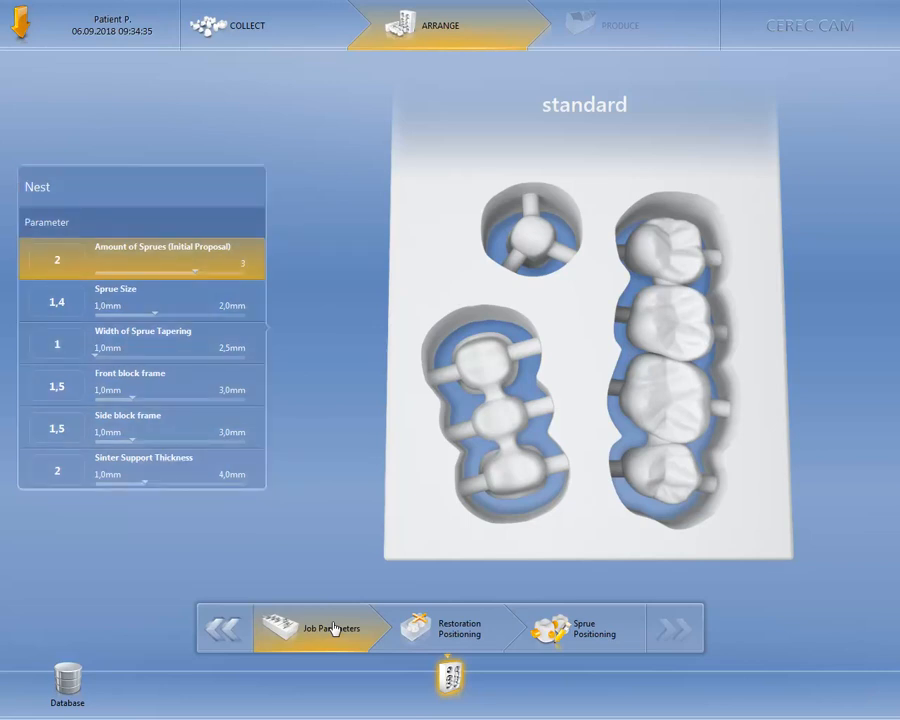
pyautogui.click(457, 628)
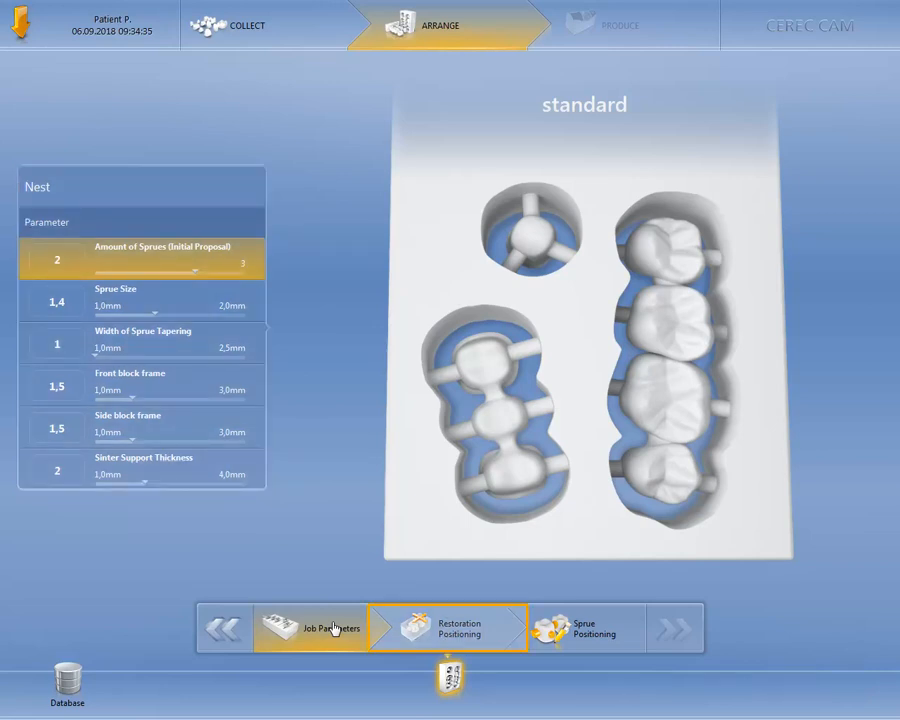
pyautogui.moveTo(456, 644)
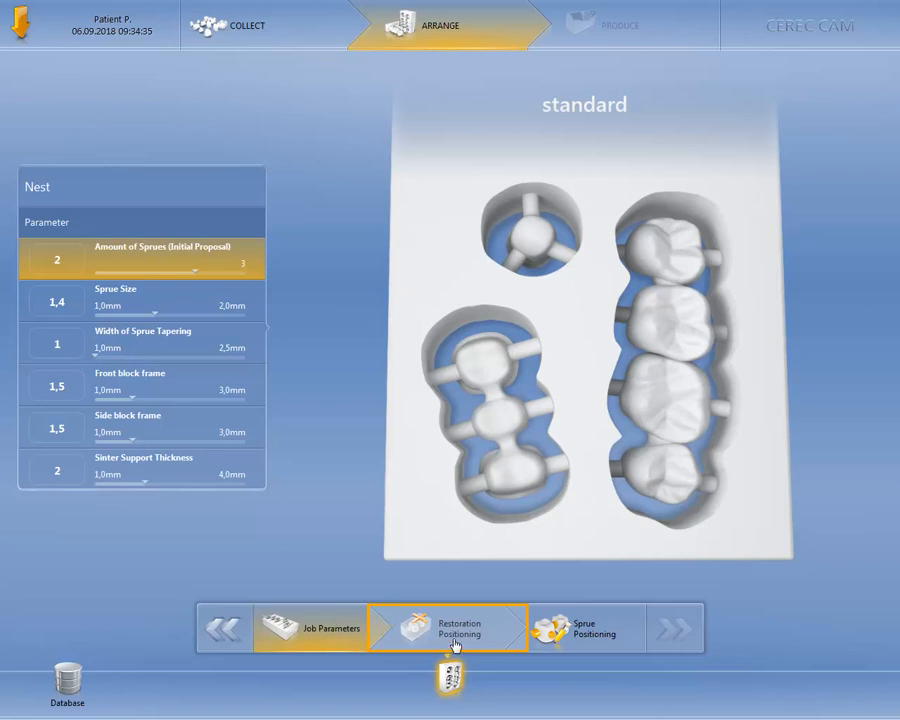
pyautogui.click(457, 628)
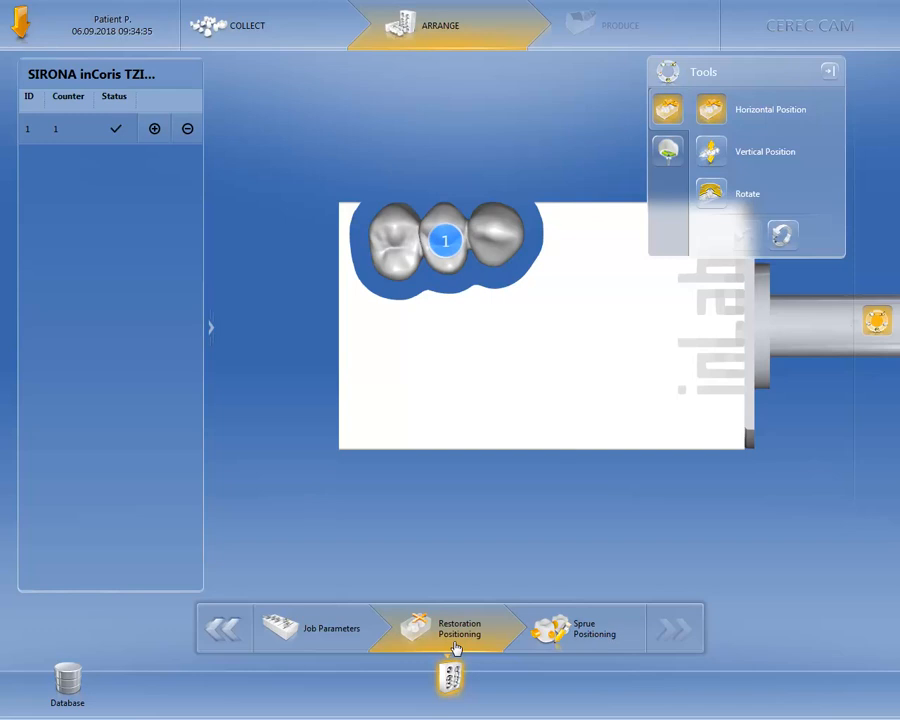
# Step: Move the bridge downward inside the milling block, away from its top edge
pyautogui.click(580, 628)
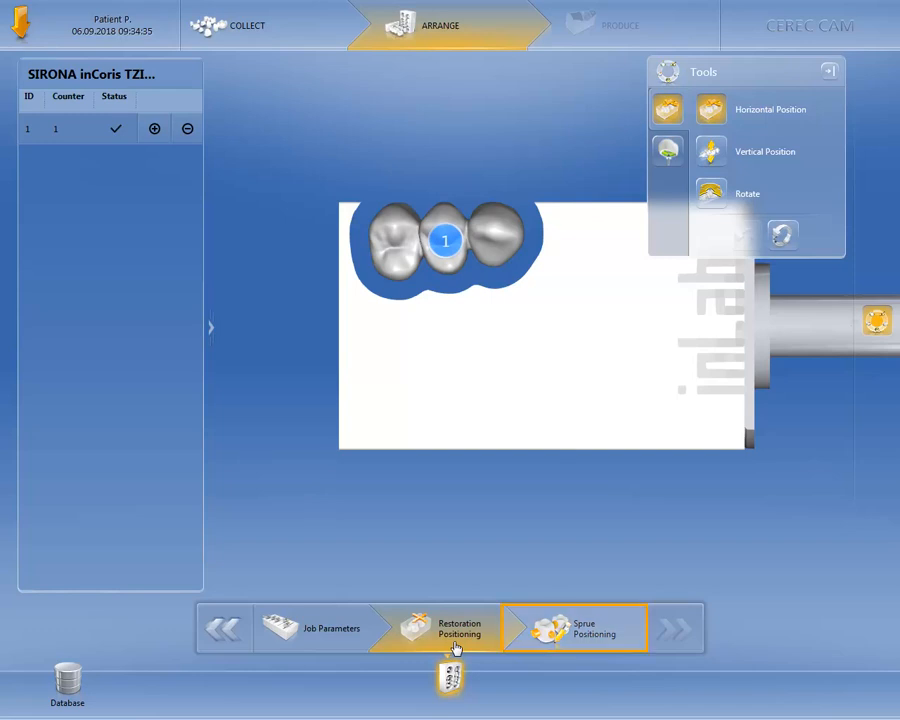
pyautogui.click(574, 628)
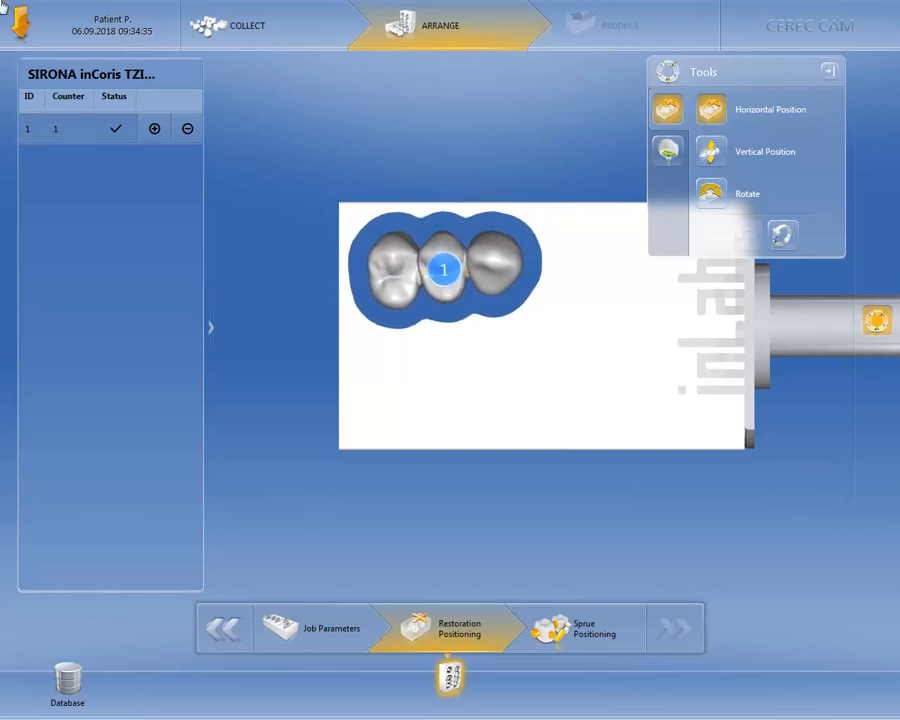
# Step: Place three sprues along one side of the bridge and tilt the block to inspect them
pyautogui.click(573, 628)
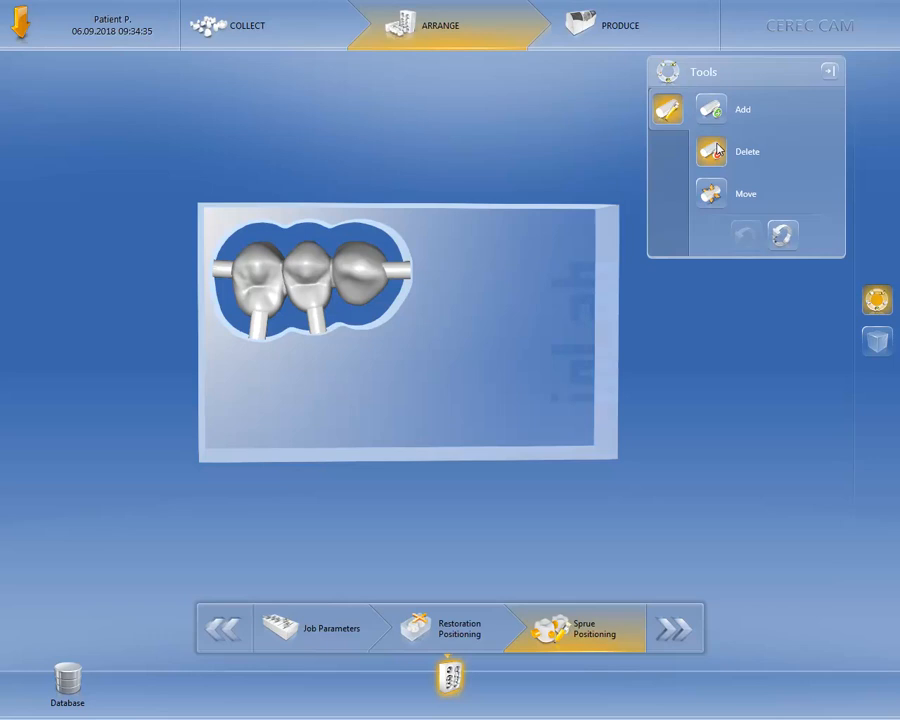
pyautogui.moveTo(677, 147)
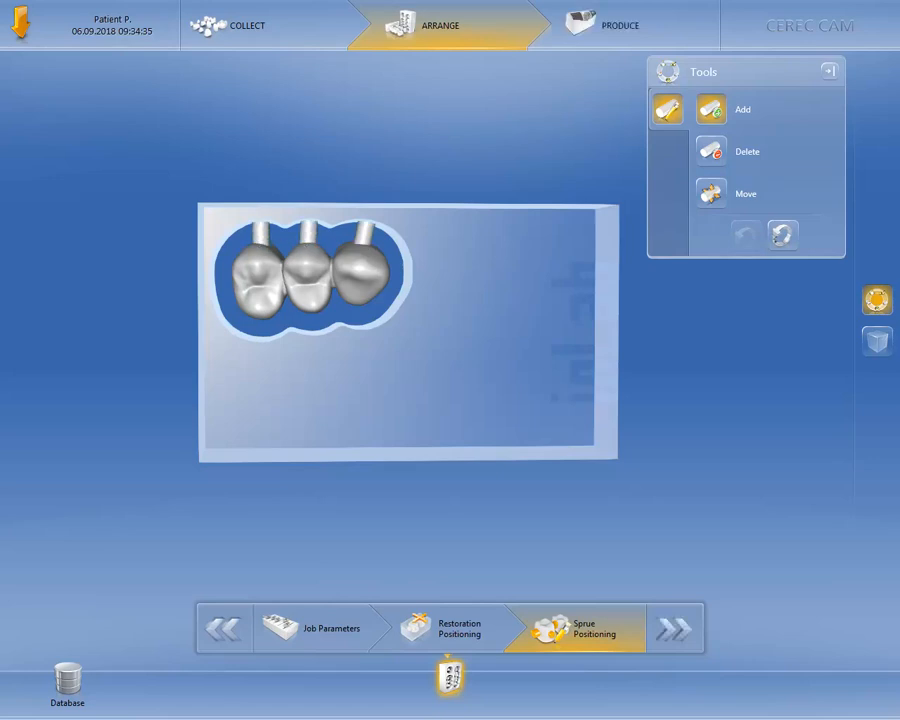
pyautogui.moveTo(400, 340); pyautogui.dragTo(355, 463)
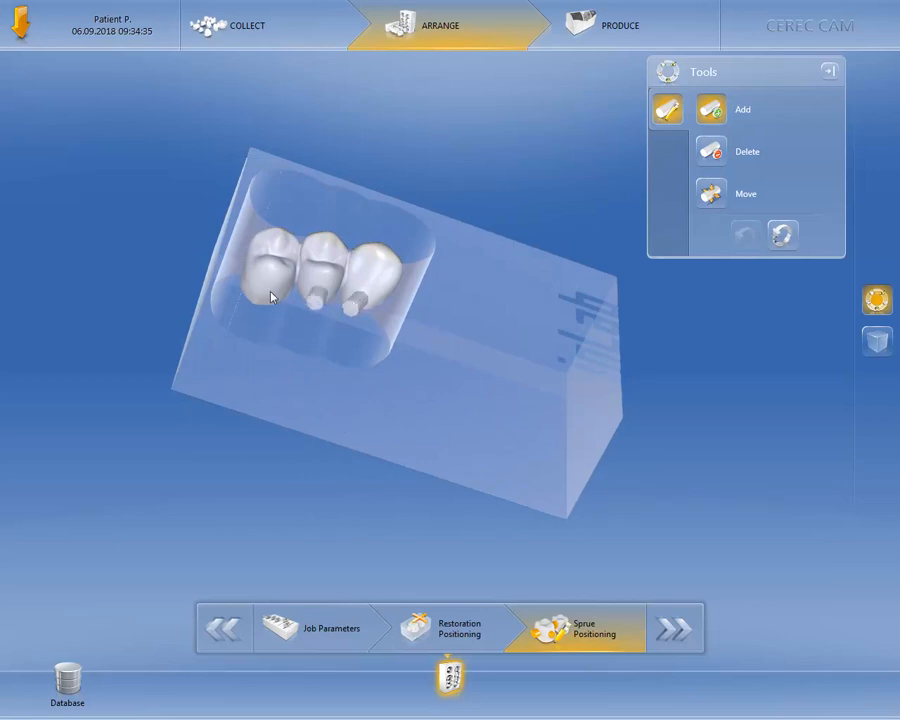
pyautogui.moveTo(270, 296); pyautogui.dragTo(231, 516)
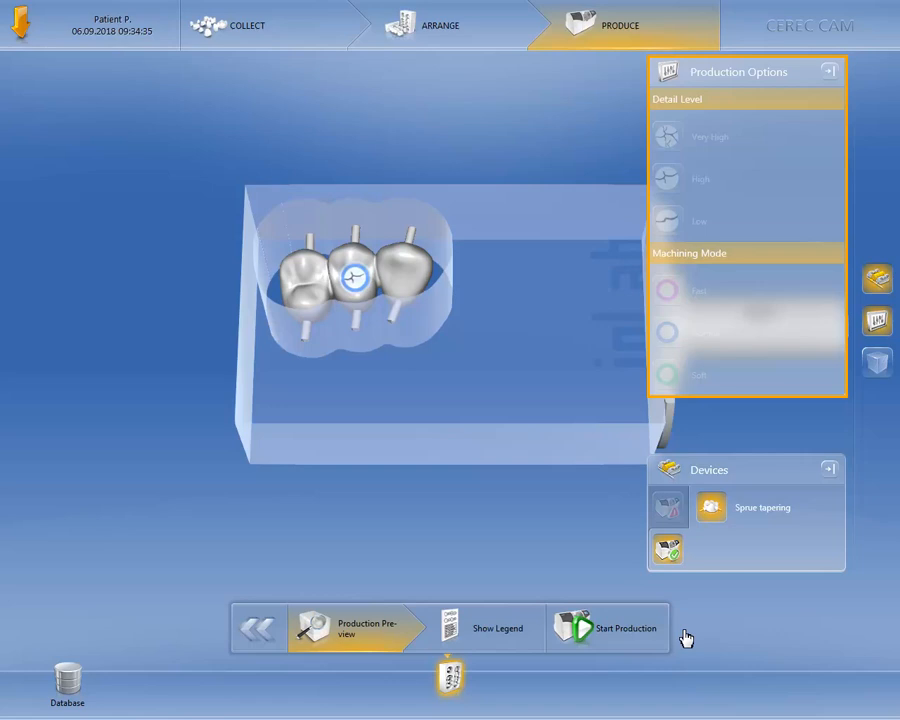
# Step: Open the Production Preview showing Production Options and Devices
pyautogui.click(763, 507)
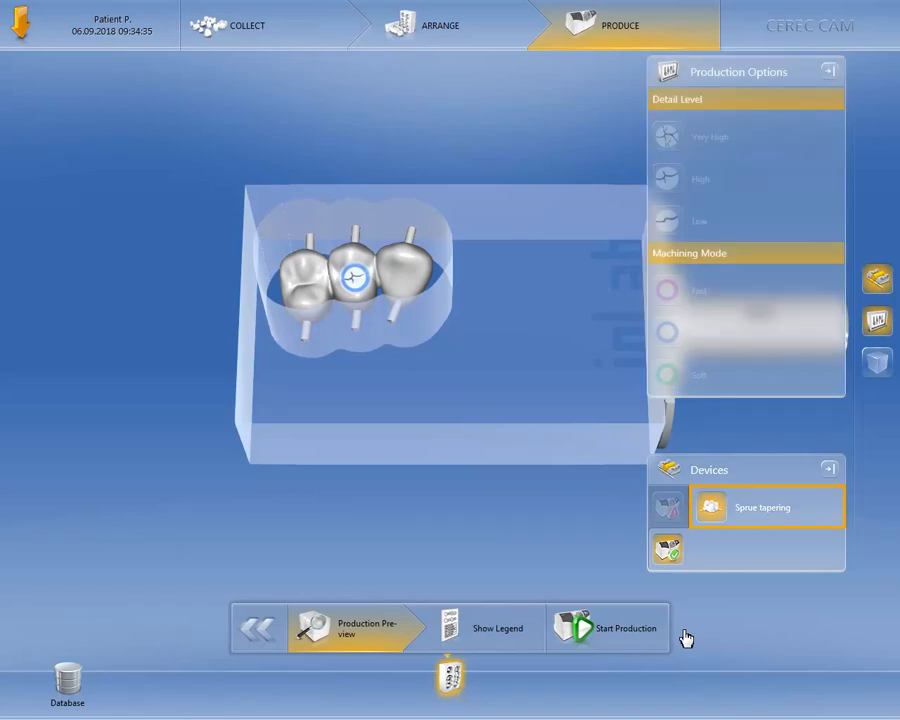